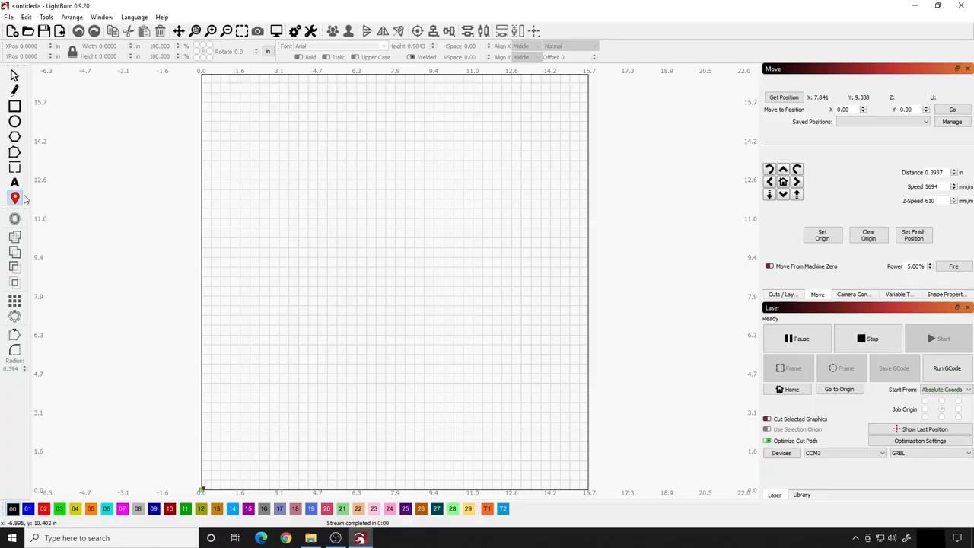
{"action": "mouse_move", "coordinate": [51, 249]}
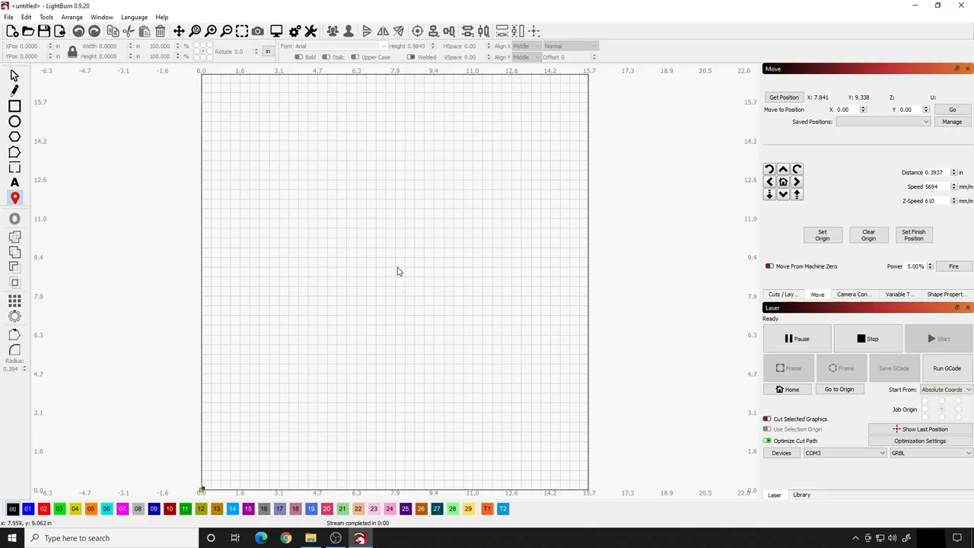
{"action": "left_click", "coordinate": [937, 338]}
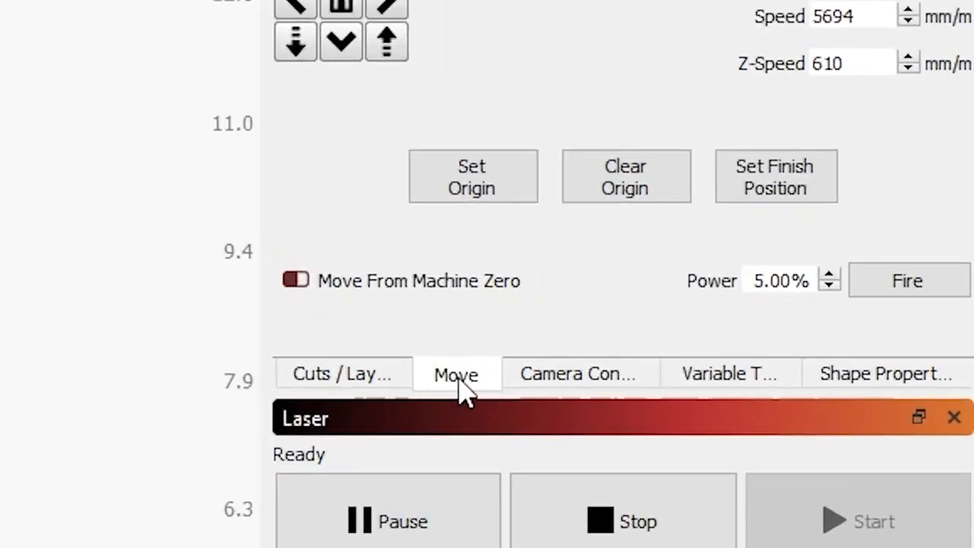
{"action": "mouse_move", "coordinate": [913, 347]}
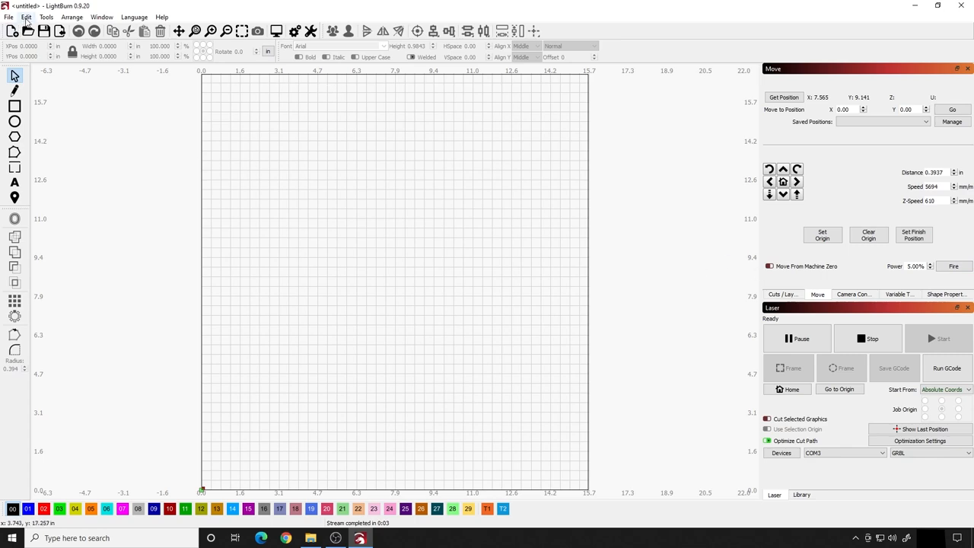
{"action": "left_click", "coordinate": [25, 17]}
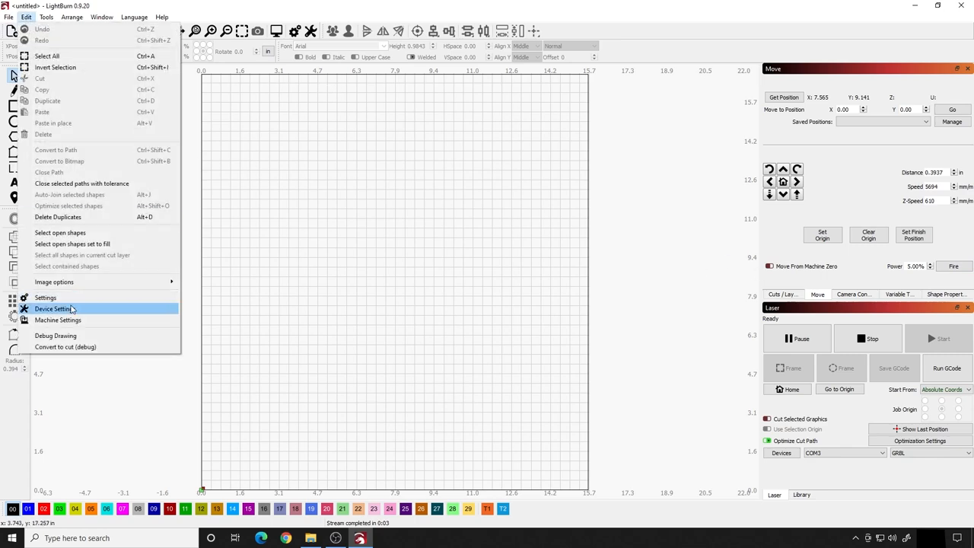
{"action": "left_click", "coordinate": [53, 307]}
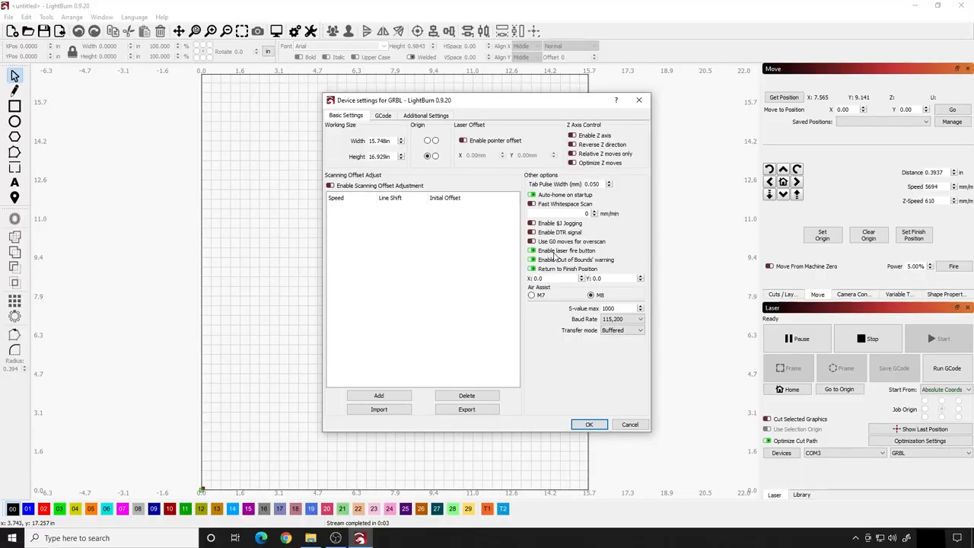
{"action": "left_click", "coordinate": [589, 423]}
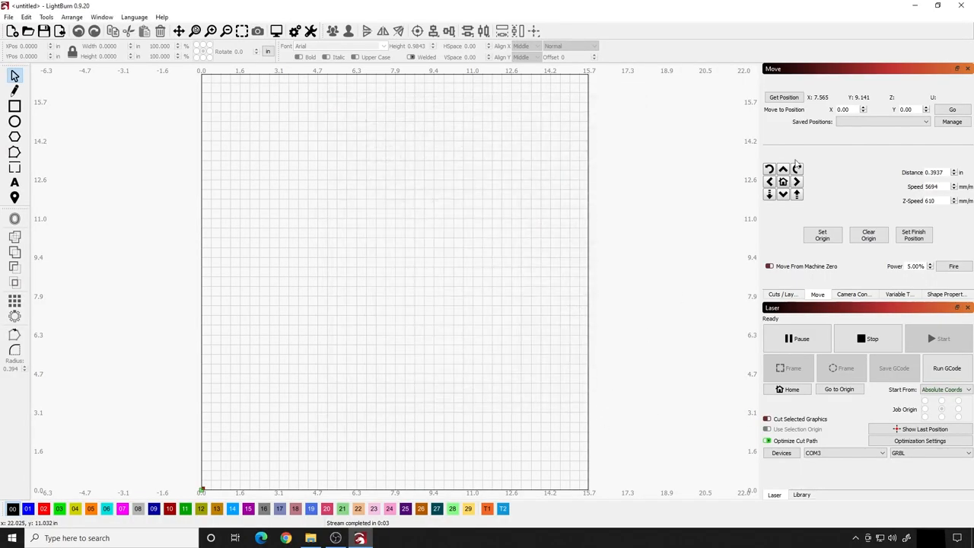
{"action": "mouse_move", "coordinate": [871, 199]}
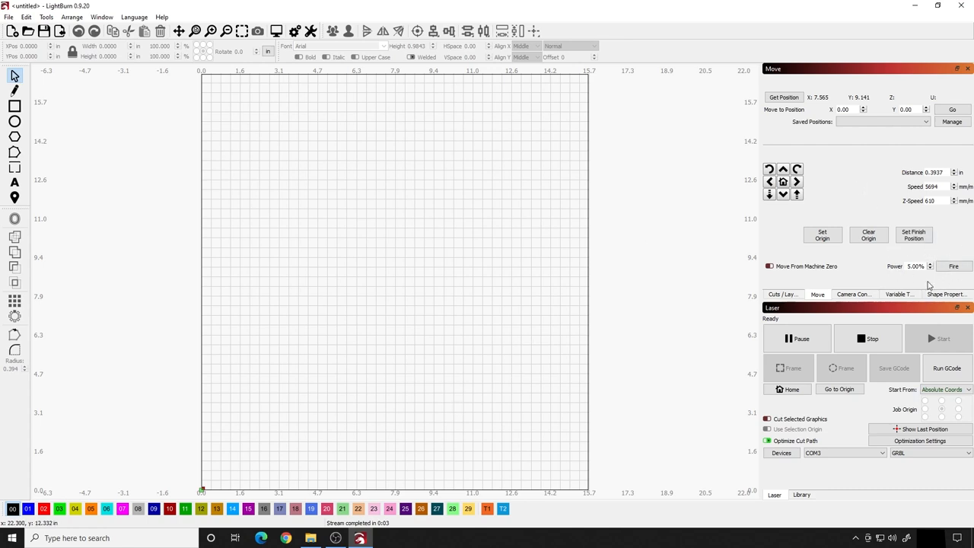
{"action": "mouse_move", "coordinate": [926, 283]}
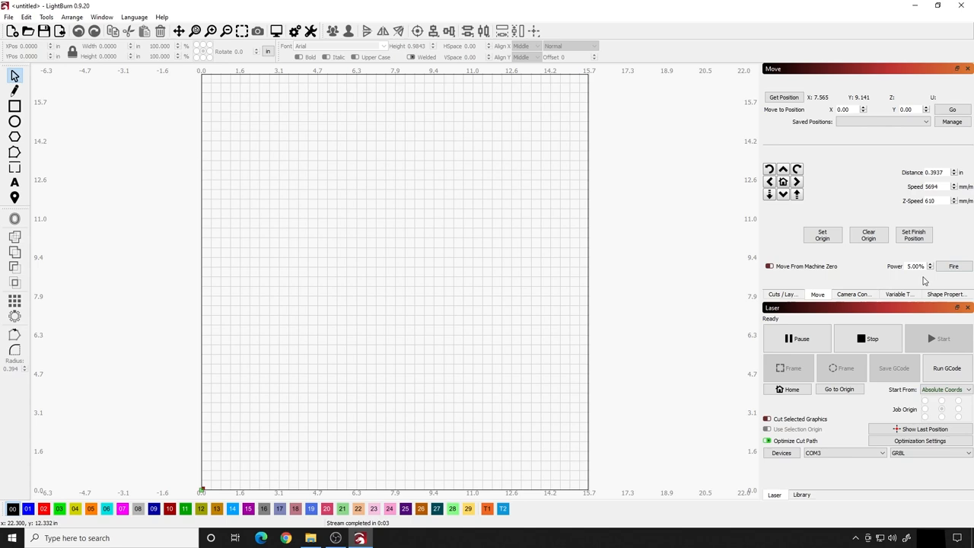